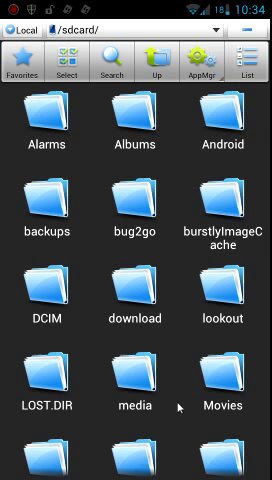
# Scroll through the /sdcard/ folders before heading to Settings.
pyautogui.scroll(-3)
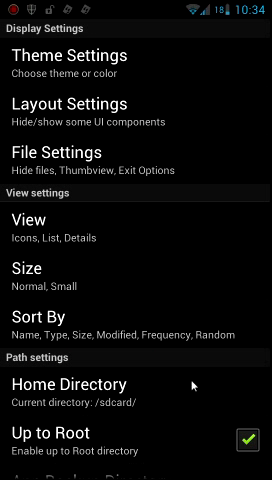
# Scroll Settings confirming Up to Root and Root Explorer are checked, then return to /.
pyautogui.scroll(-3)
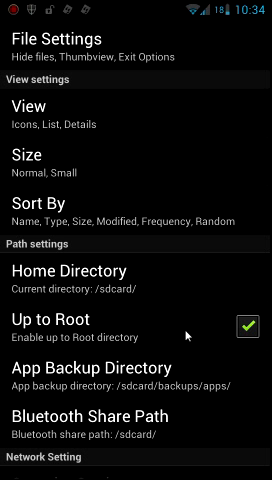
pyautogui.scroll(-3)
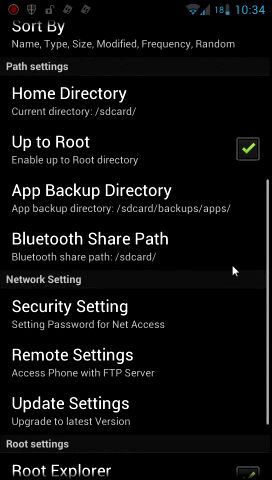
pyautogui.scroll(-3)
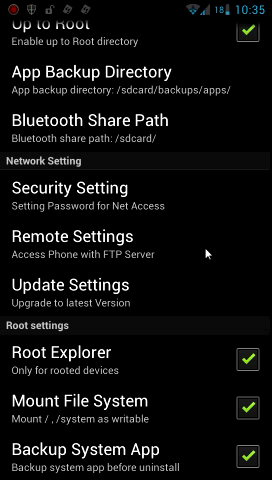
pyautogui.scroll(-3)
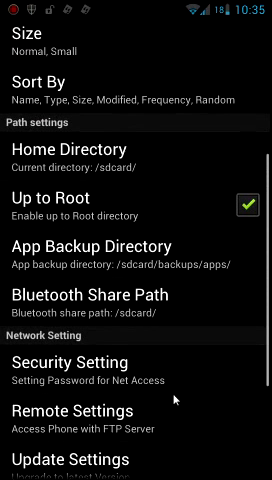
pyautogui.scroll(-3)
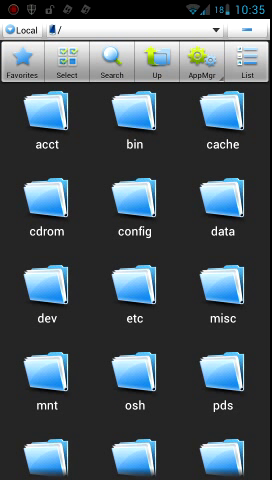
# Scroll the root folder grid down to reach the sdcard-ext folder.
pyautogui.scroll(-3)
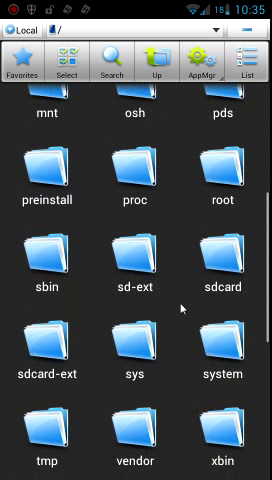
pyautogui.scroll(-3)
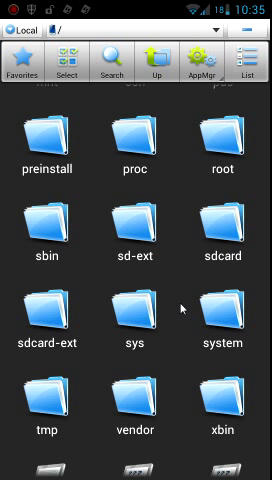
pyautogui.scroll(-3)
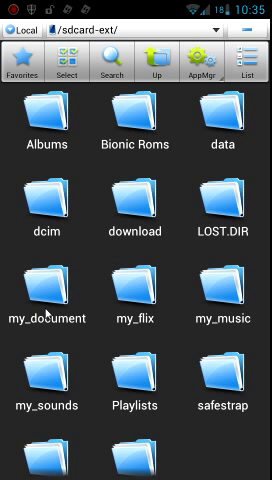
pyautogui.moveTo(207, 428)
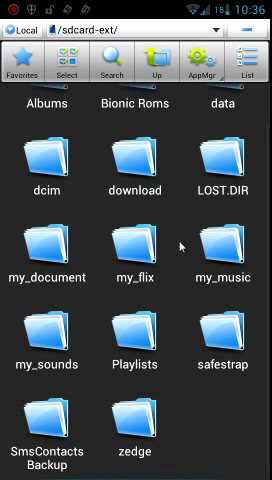
pyautogui.scroll(-3)
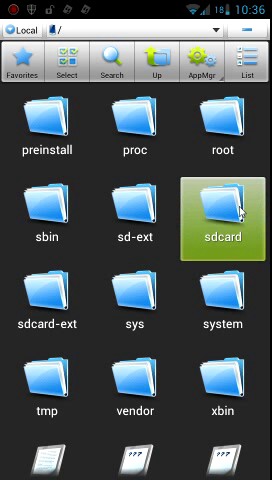
pyautogui.doubleClick(220, 210)
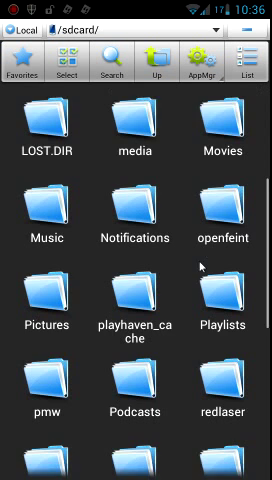
pyautogui.scroll(-3)
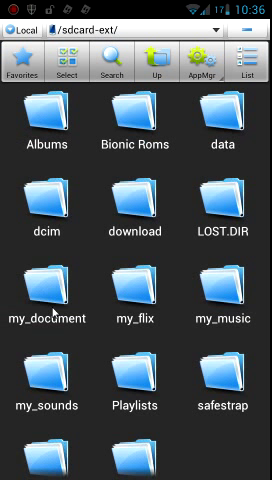
# Enter /sdcard-ext/download/ and scroll a file's Operations menu.
pyautogui.doubleClick(135, 230)
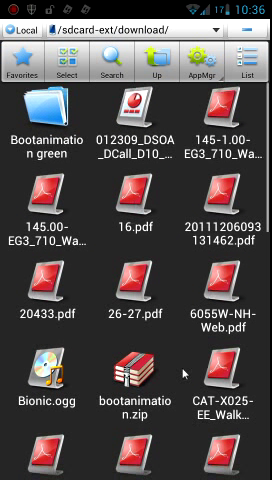
pyautogui.scroll(-3)
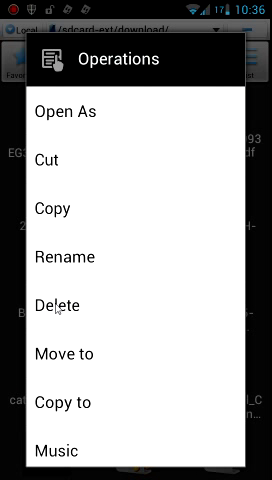
pyautogui.scroll(-3)
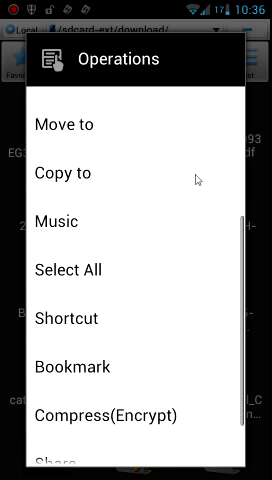
pyautogui.scroll(-3)
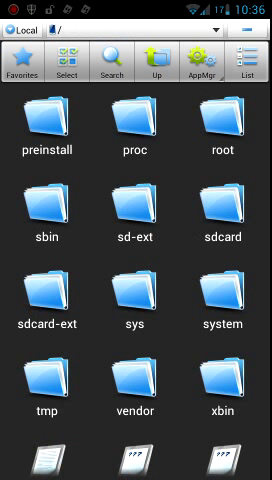
pyautogui.scroll(-3)
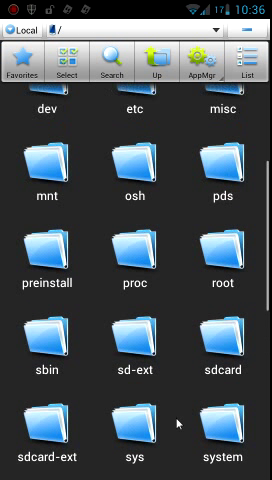
pyautogui.scroll(-3)
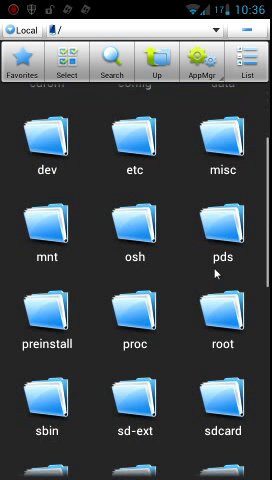
pyautogui.scroll(3)
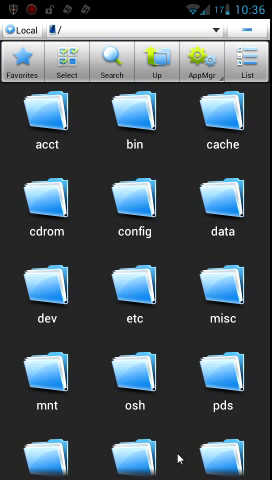
pyautogui.scroll(-3)
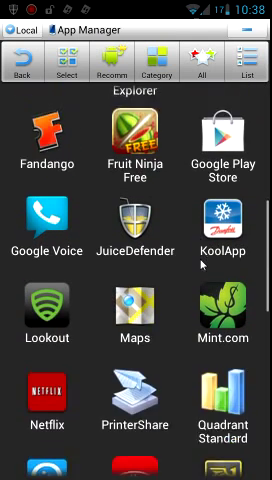
# Scroll the App Manager list before going back to the / directory.
pyautogui.scroll(-3)
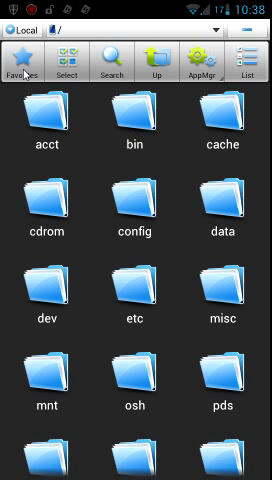
pyautogui.press('Menu')
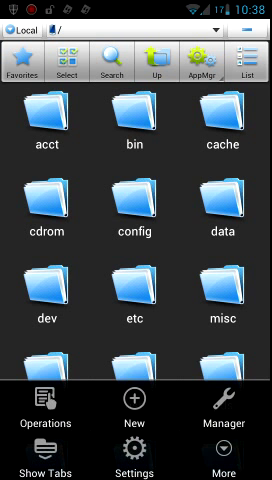
pyautogui.click(227, 413)
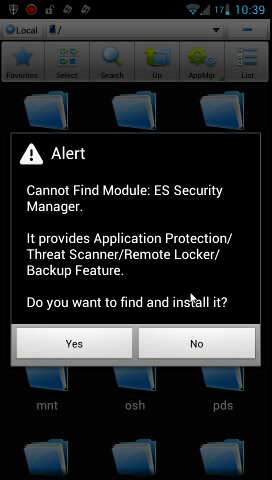
pyautogui.click(201, 343)
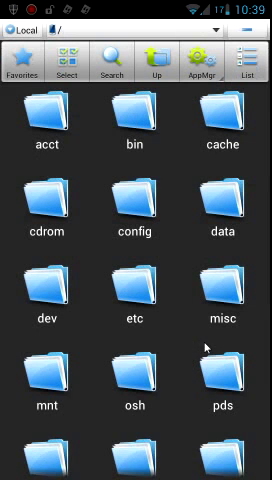
pyautogui.click(228, 440)
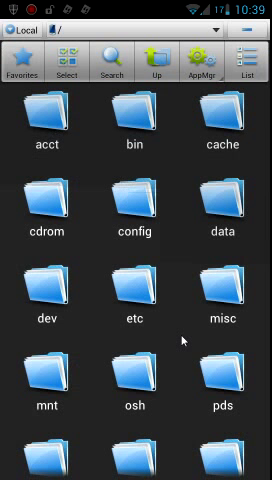
# Launch the SD card analyser showing /sdcard folder sizes, 1.08 GB of 8 GB used.
pyautogui.click(26, 58)
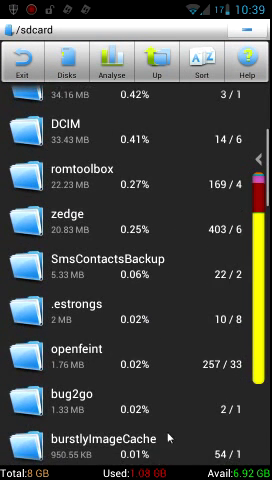
# Scroll the storage analysis list before exiting to the / directory.
pyautogui.scroll(-3)
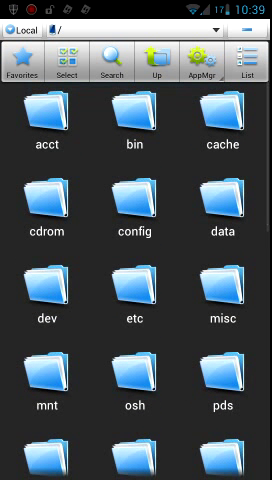
# Choose the water drops background in Theme settings and return to the / directory.
pyautogui.scroll(-3)
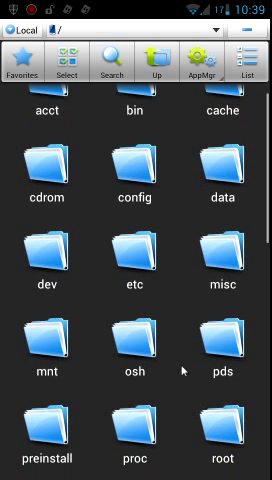
pyautogui.scroll(-3)
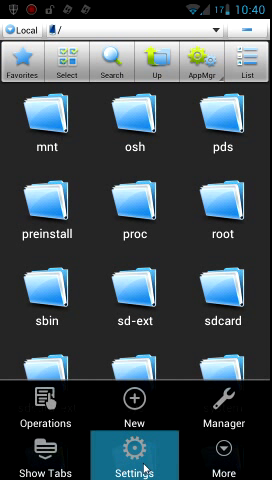
pyautogui.click(135, 438)
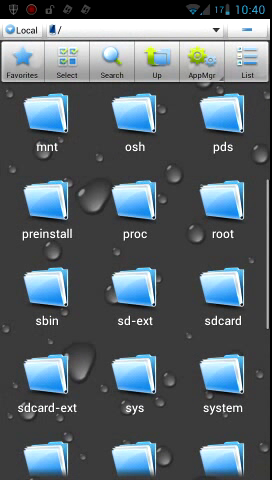
pyautogui.scroll(-3)
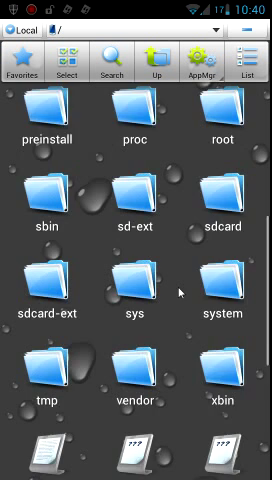